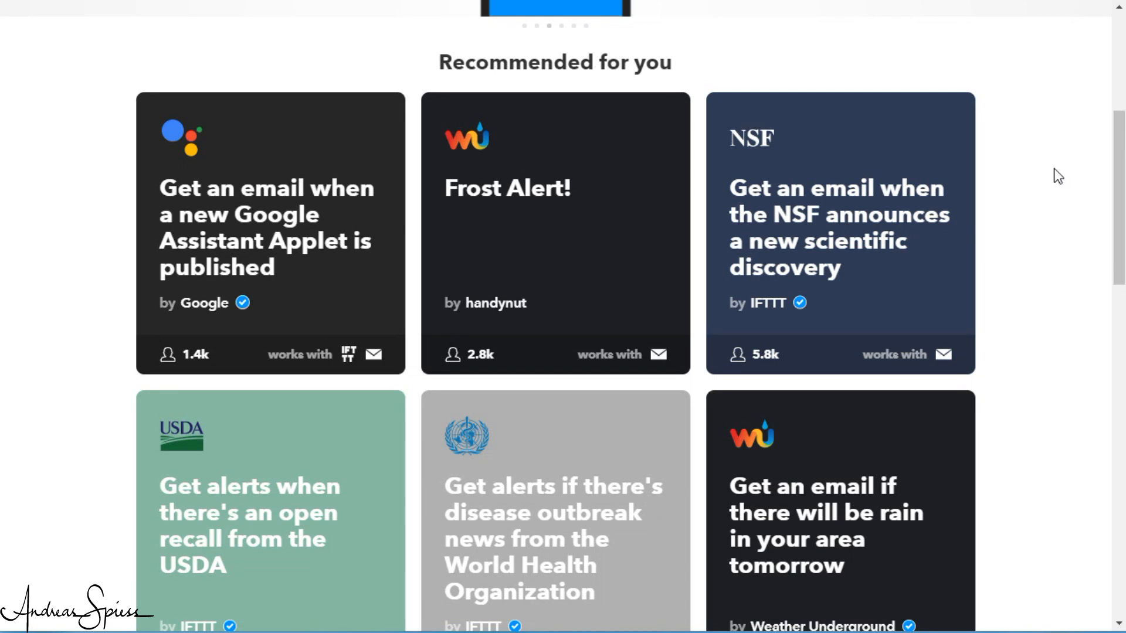
{"action": "mouse_move", "coordinate": [563, 286]}
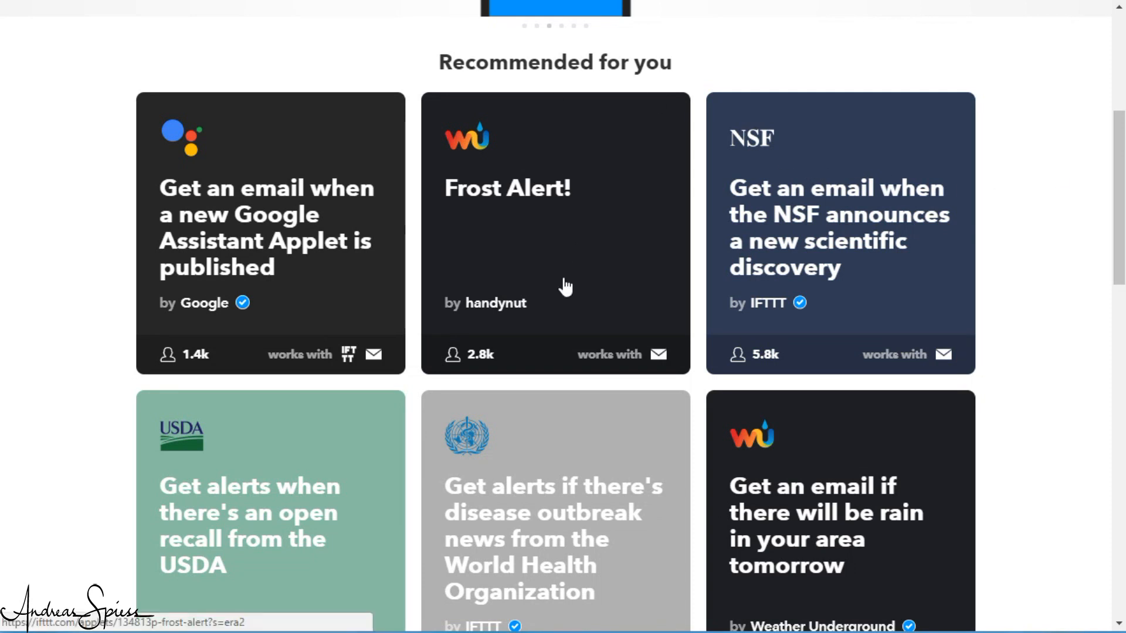
{"action": "scroll", "scroll_direction": "down", "scroll_amount": 3}
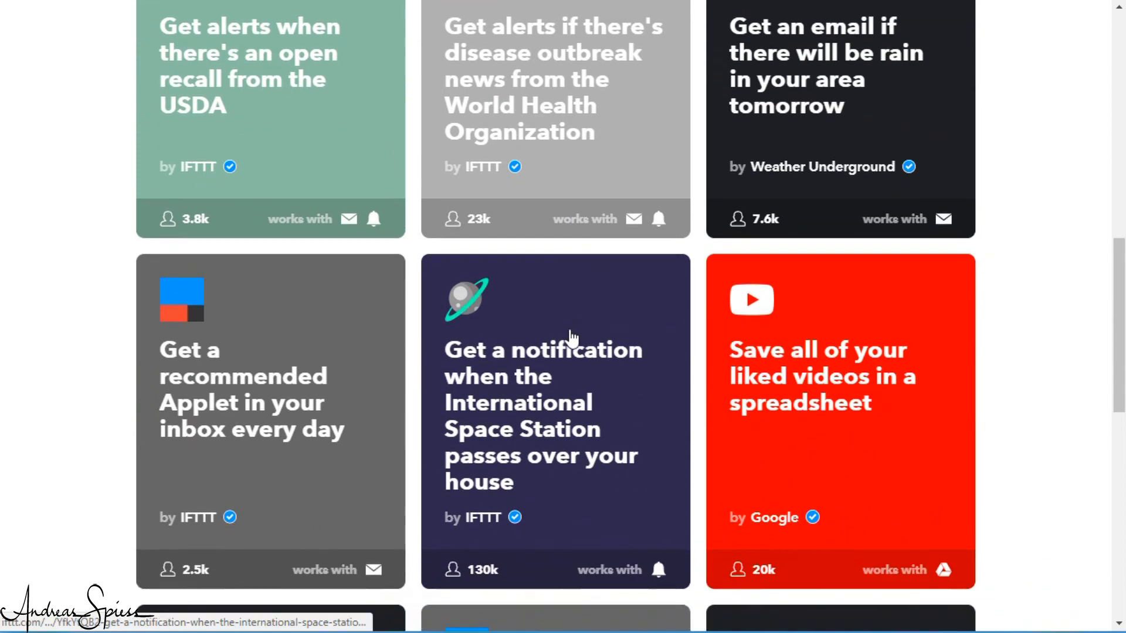